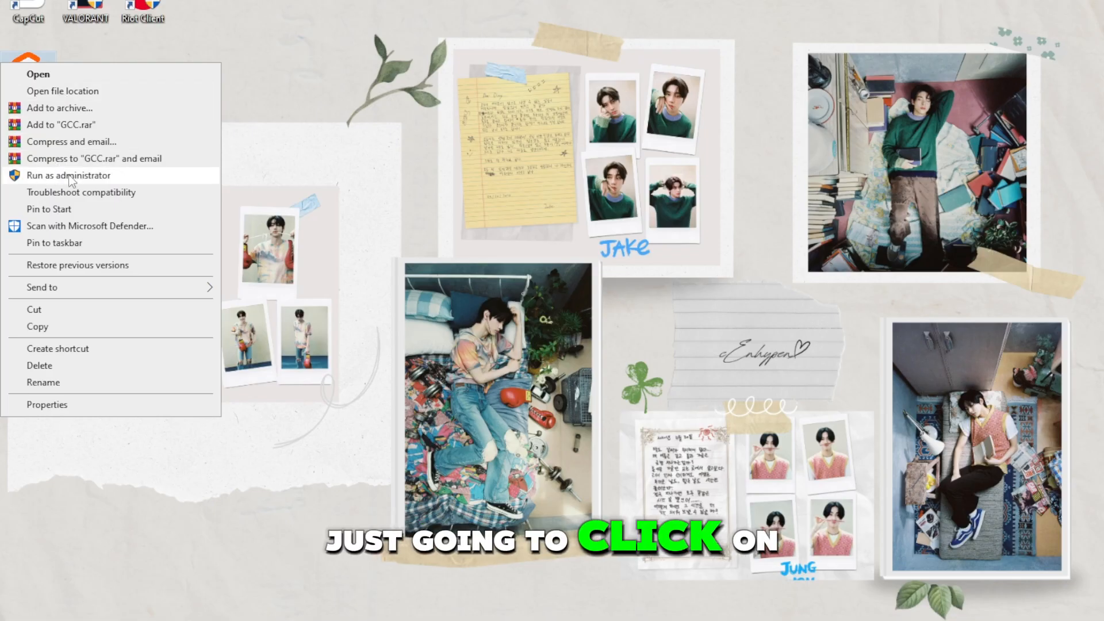
Launch GIGABYTE Control Center as administrator, then close its window
{"action": "left_click", "coordinate": [68, 175]}
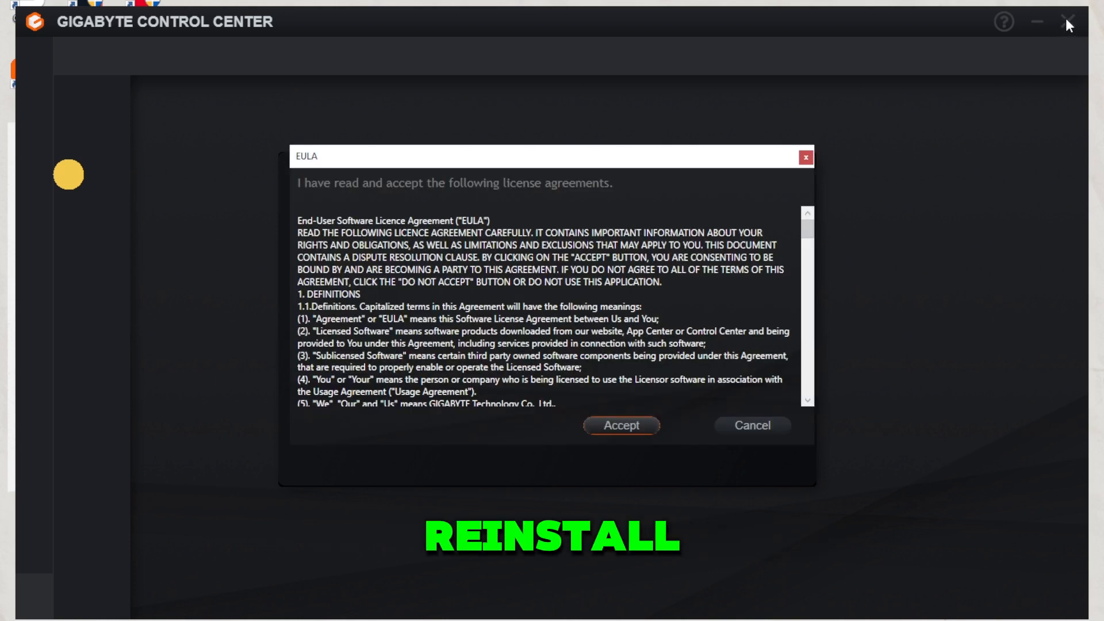
{"action": "left_click", "coordinate": [620, 425]}
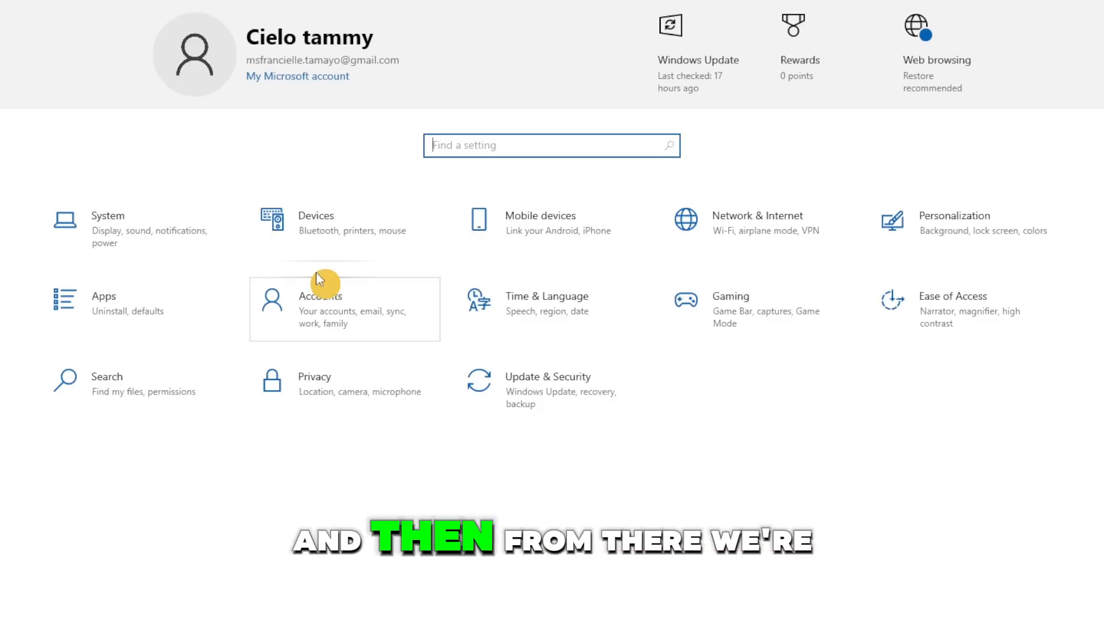
Find GIGABYTE Control Center in Apps & features and start its uninstall
{"action": "left_click", "coordinate": [103, 299]}
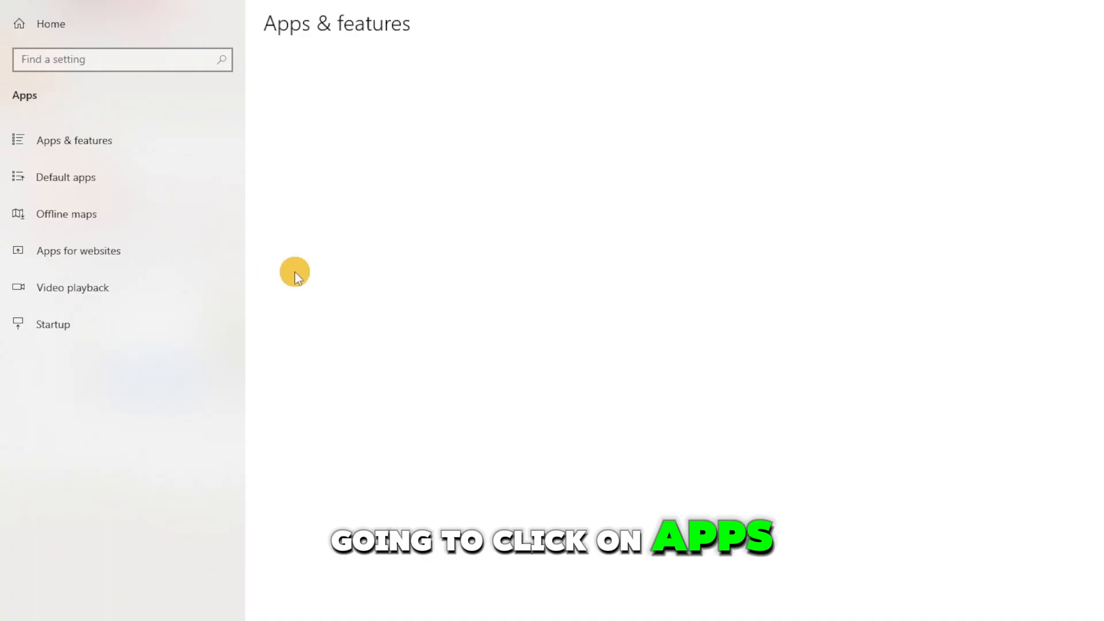
{"action": "left_click", "coordinate": [74, 139]}
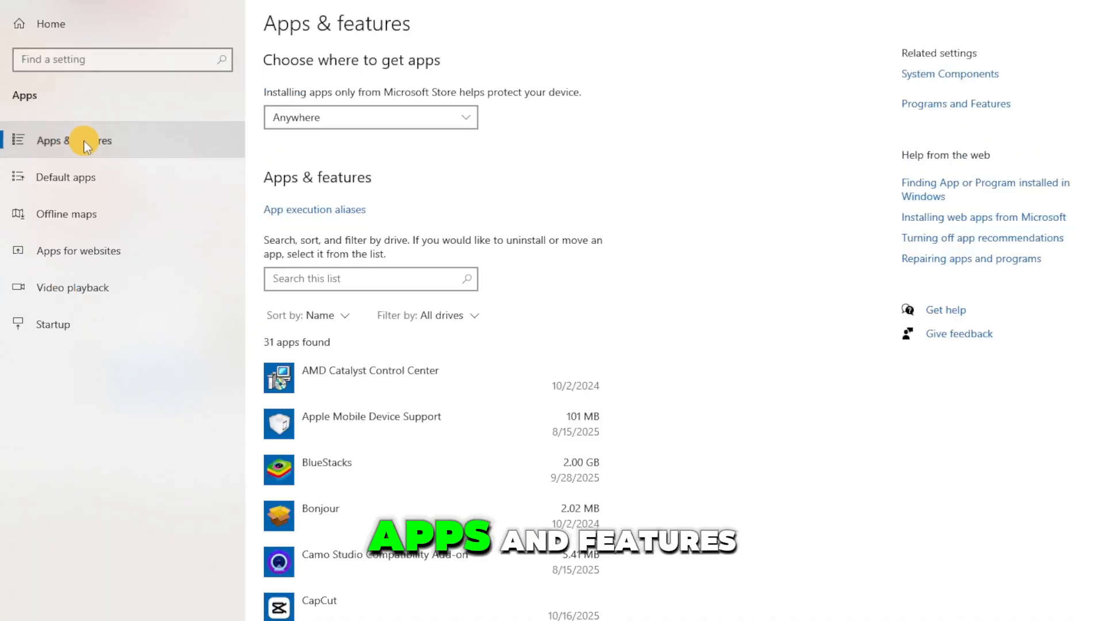
{"action": "scroll", "scroll_direction": "down", "scroll_amount": 3}
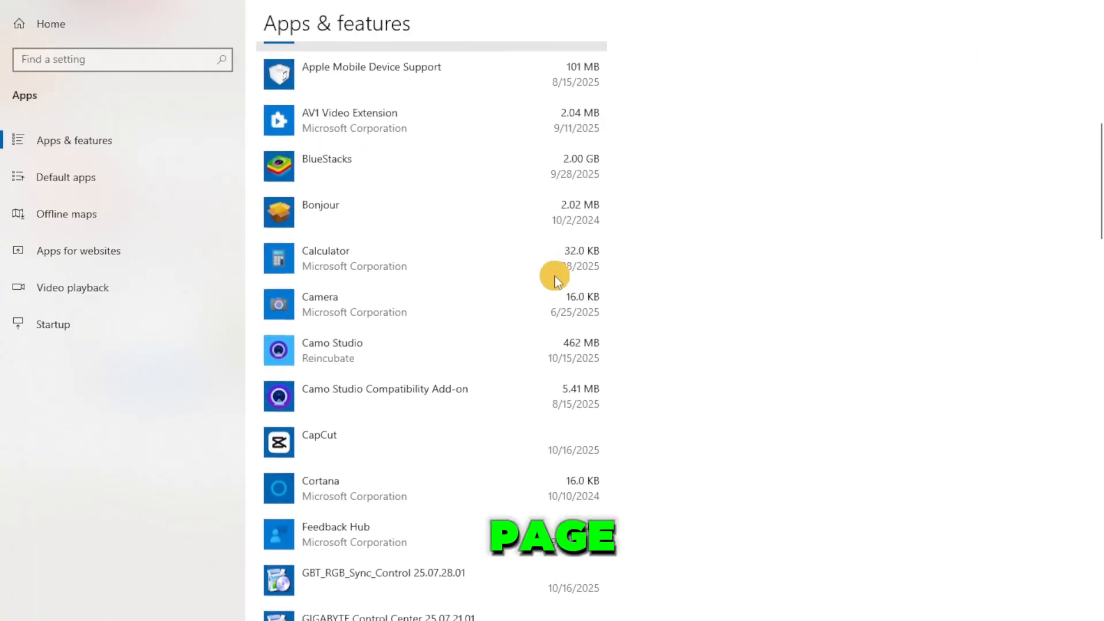
{"action": "scroll", "scroll_direction": "down", "scroll_amount": 3}
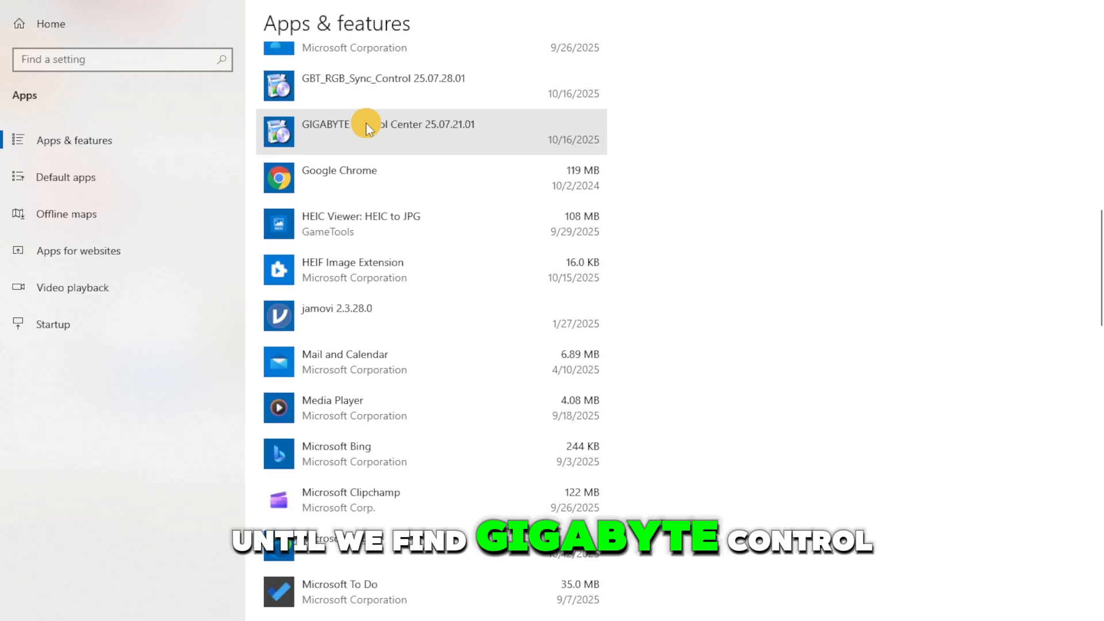
{"action": "scroll", "scroll_direction": "up", "scroll_amount": 3}
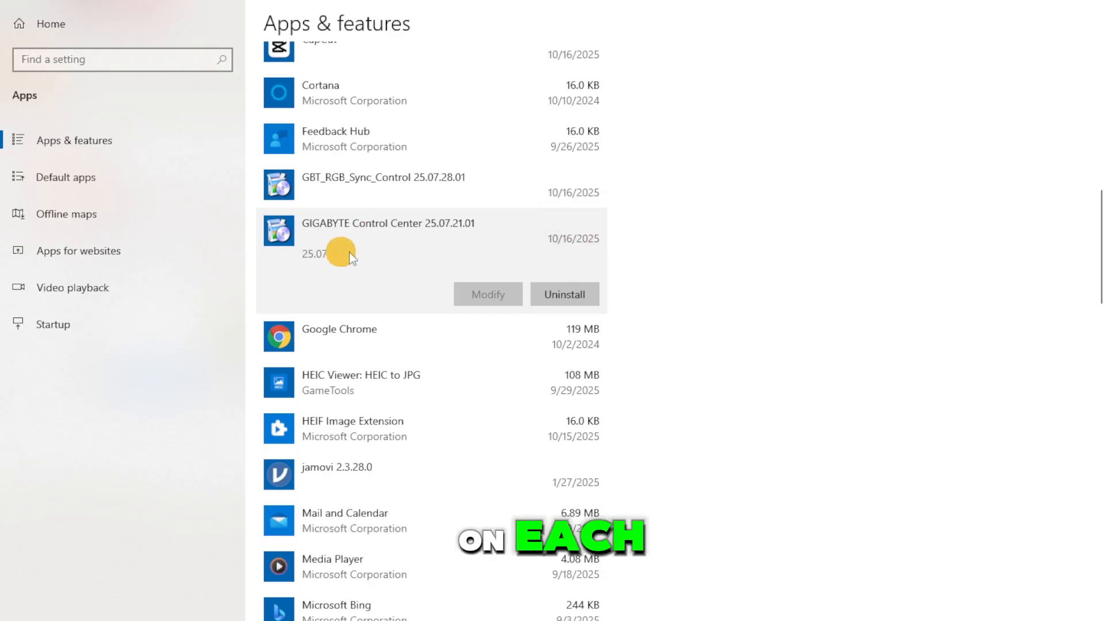
{"action": "left_click", "coordinate": [564, 294]}
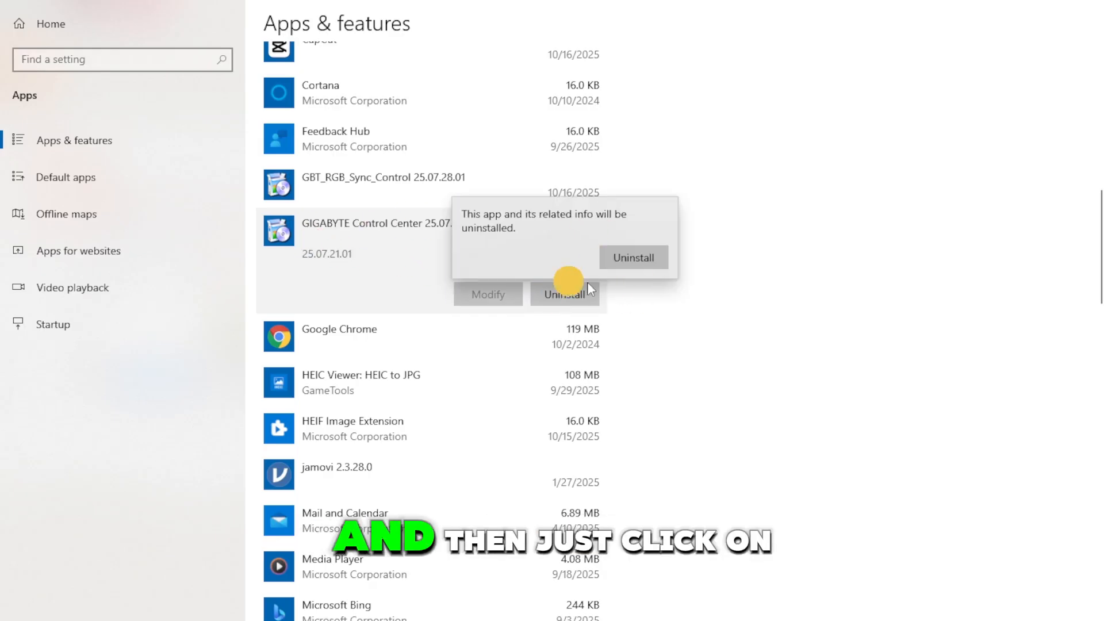
{"action": "mouse_move", "coordinate": [731, 280]}
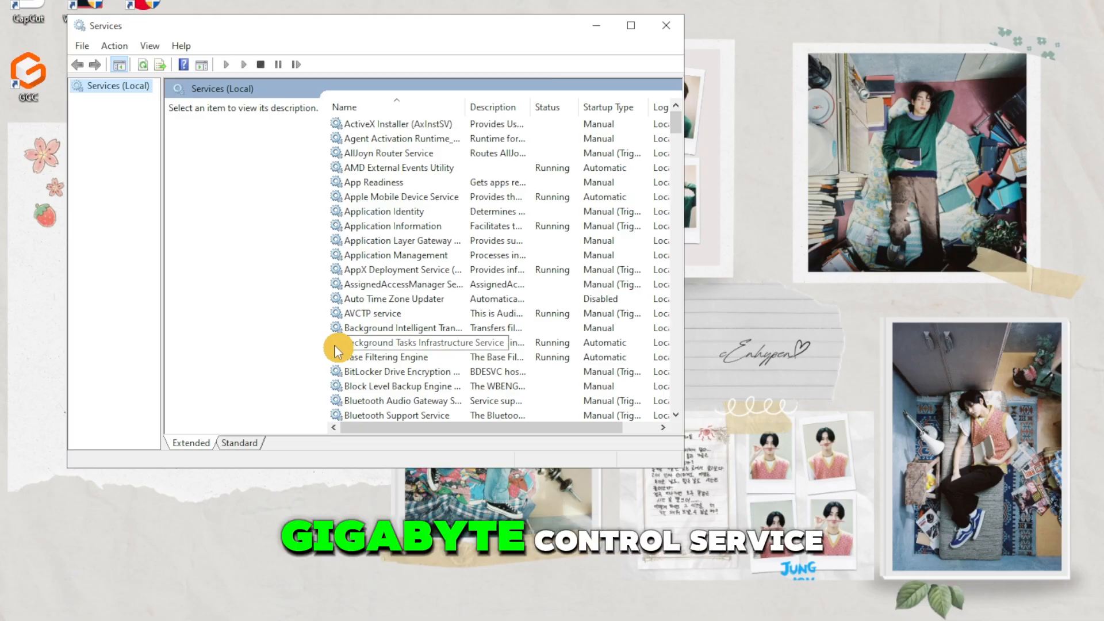
Look through the Services (Local) list and bring up Geolocation Service's properties
{"action": "scroll", "scroll_direction": "down", "scroll_amount": 3}
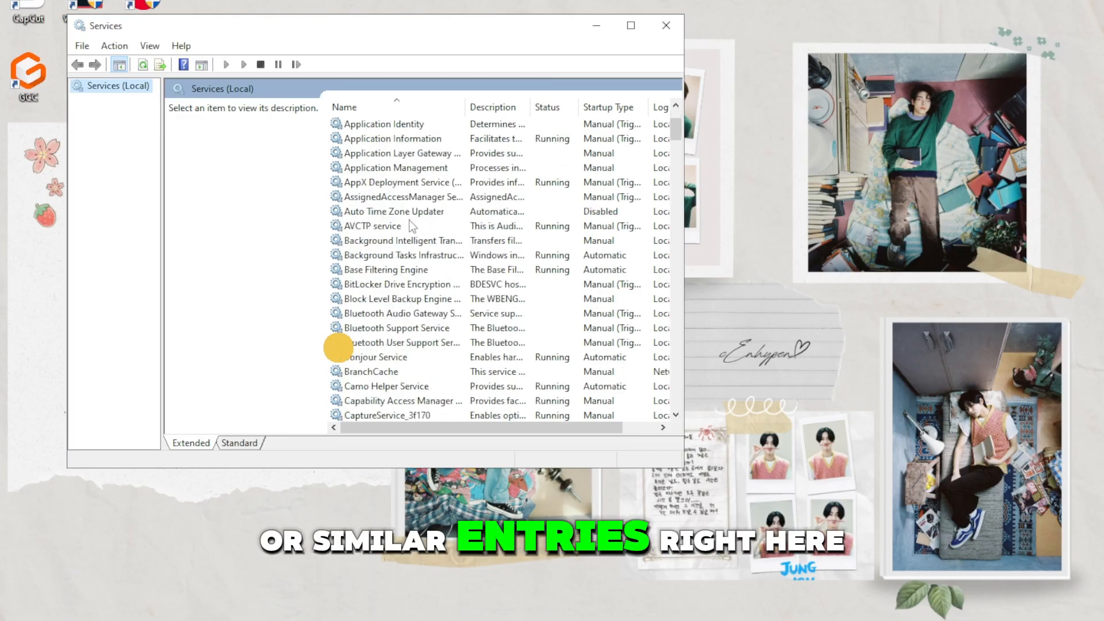
{"action": "scroll", "scroll_direction": "down", "scroll_amount": 3}
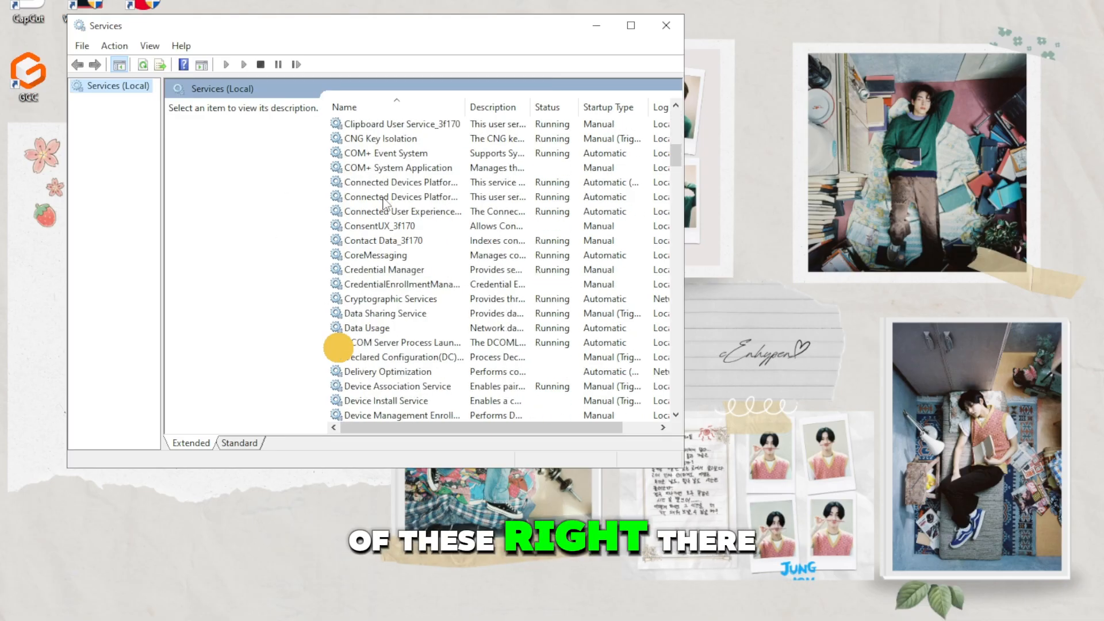
{"action": "scroll", "scroll_direction": "down", "scroll_amount": 3}
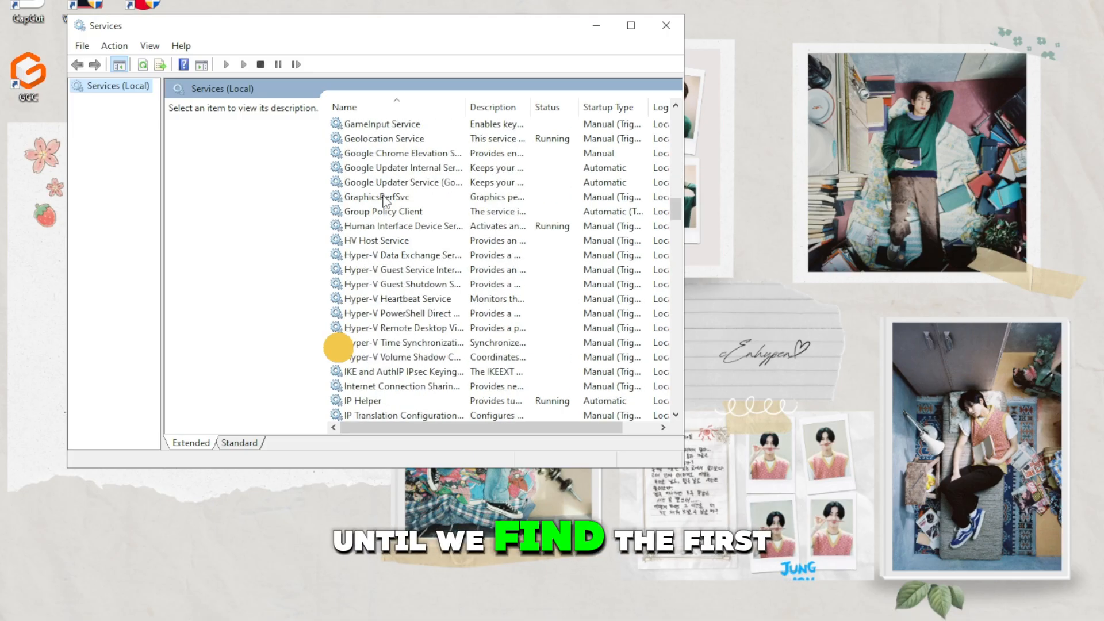
{"action": "scroll", "scroll_direction": "up", "scroll_amount": 3}
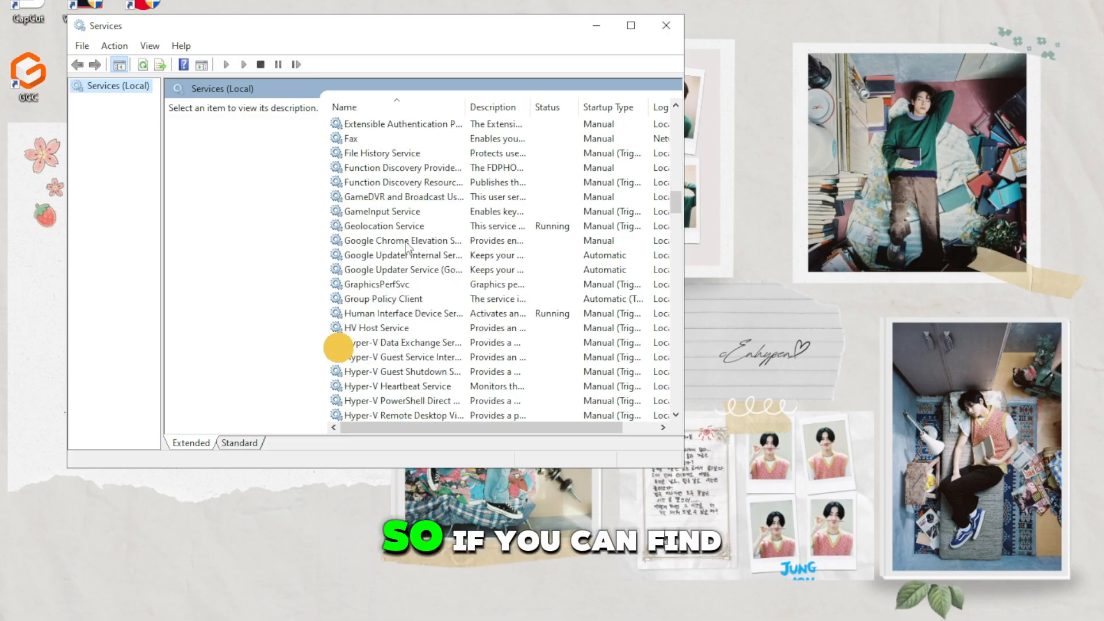
{"action": "mouse_move", "coordinate": [384, 240]}
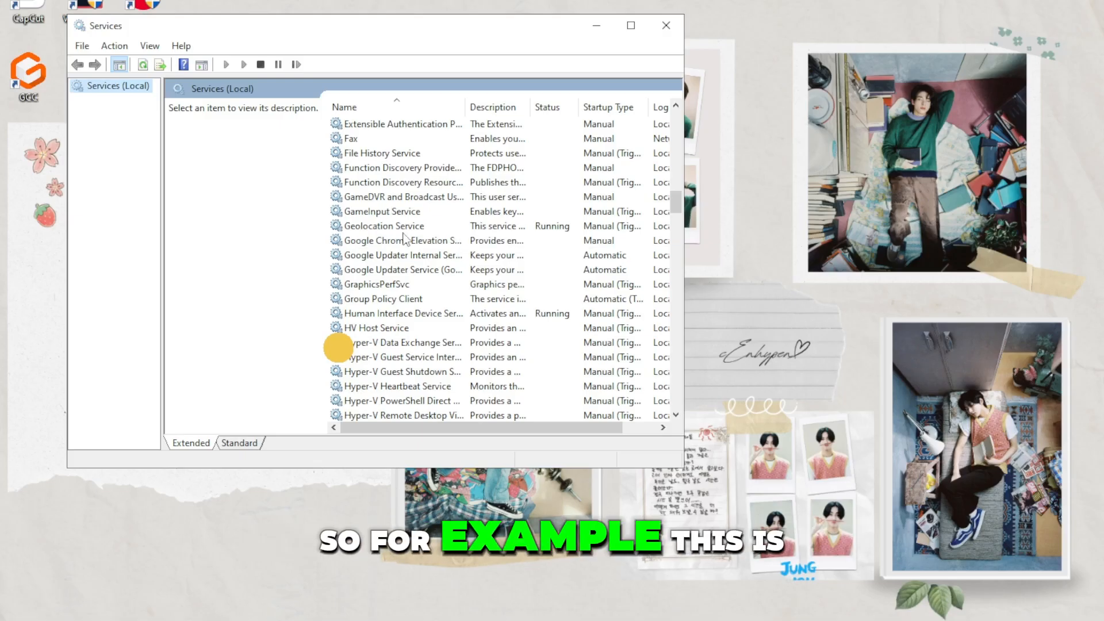
{"action": "double_click", "coordinate": [381, 226]}
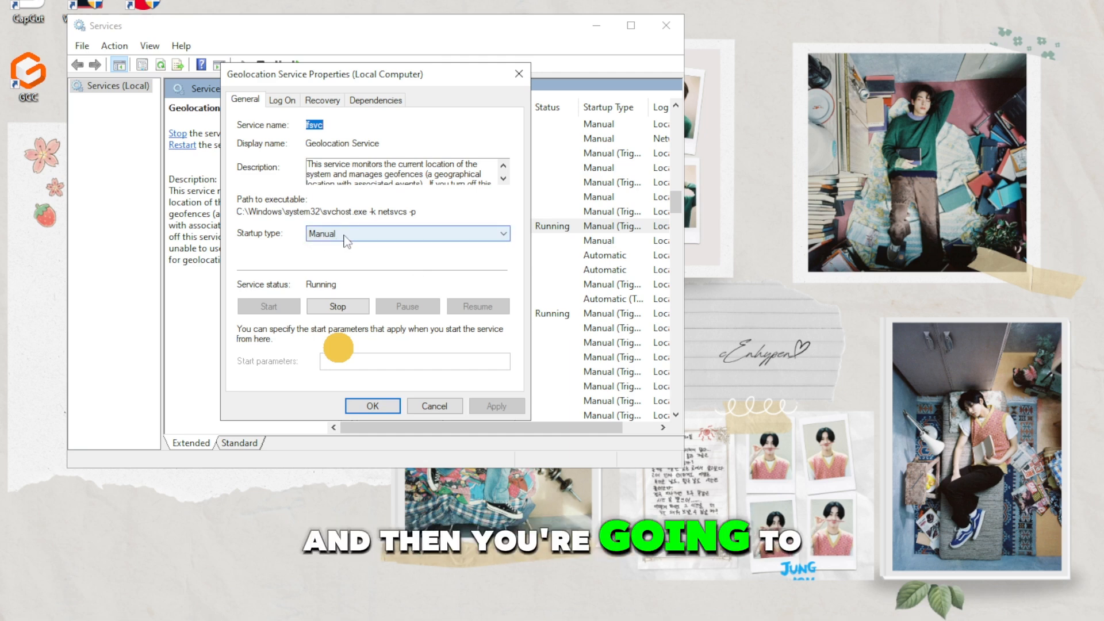
Set Geolocation Service's startup type to Automatic and confirm with OK
{"action": "left_click", "coordinate": [407, 233]}
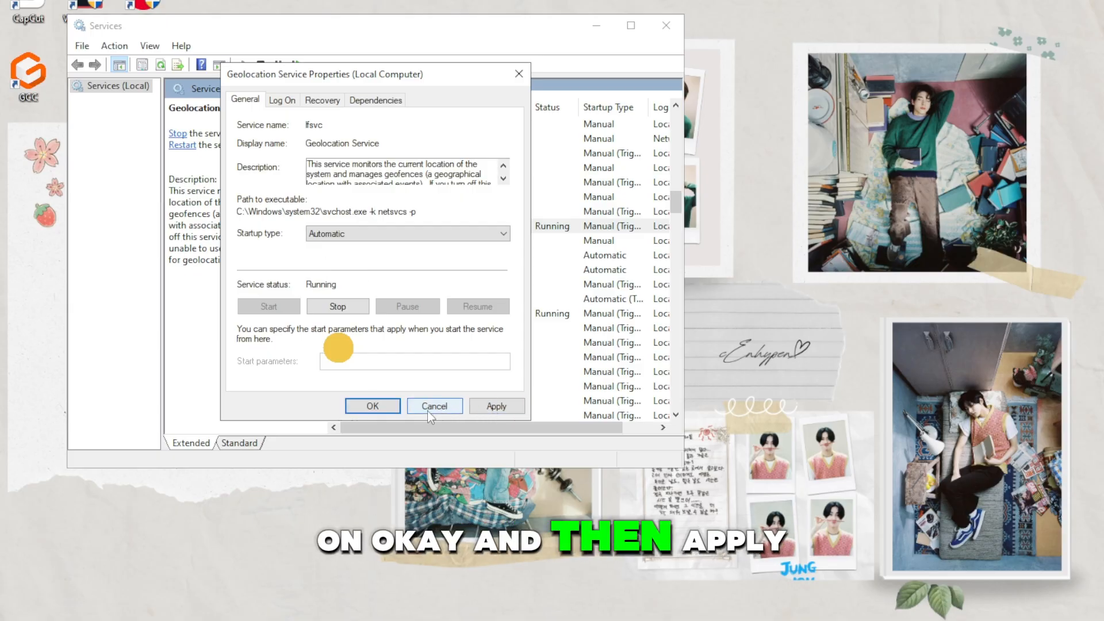
{"action": "left_click", "coordinate": [371, 406]}
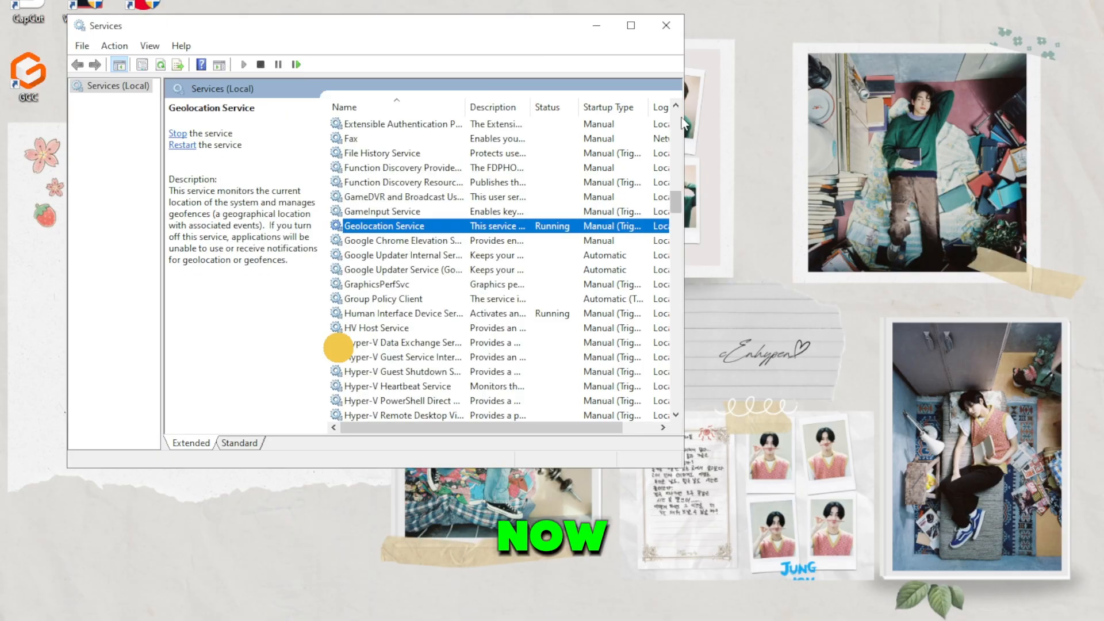